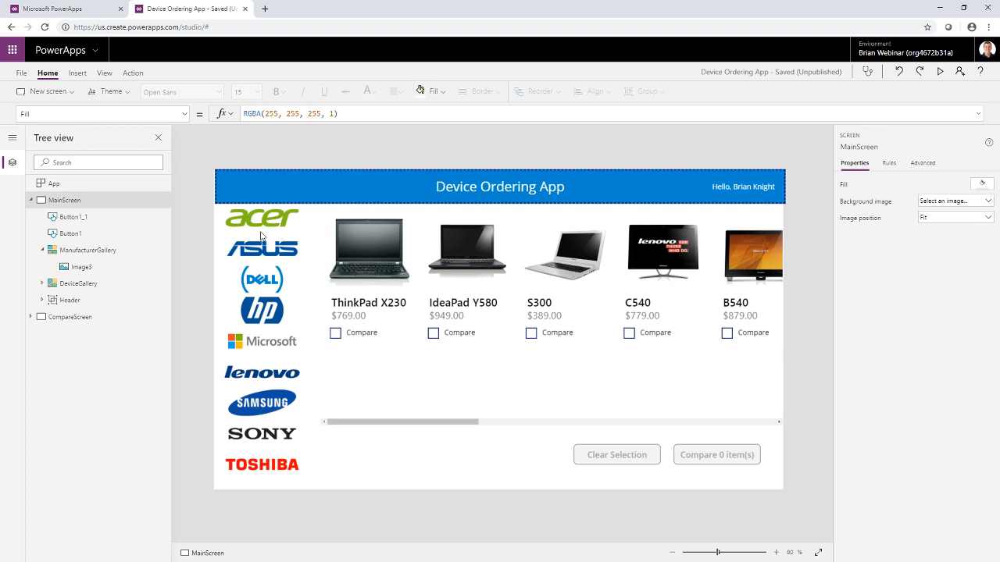
pyautogui.moveTo(221, 250)
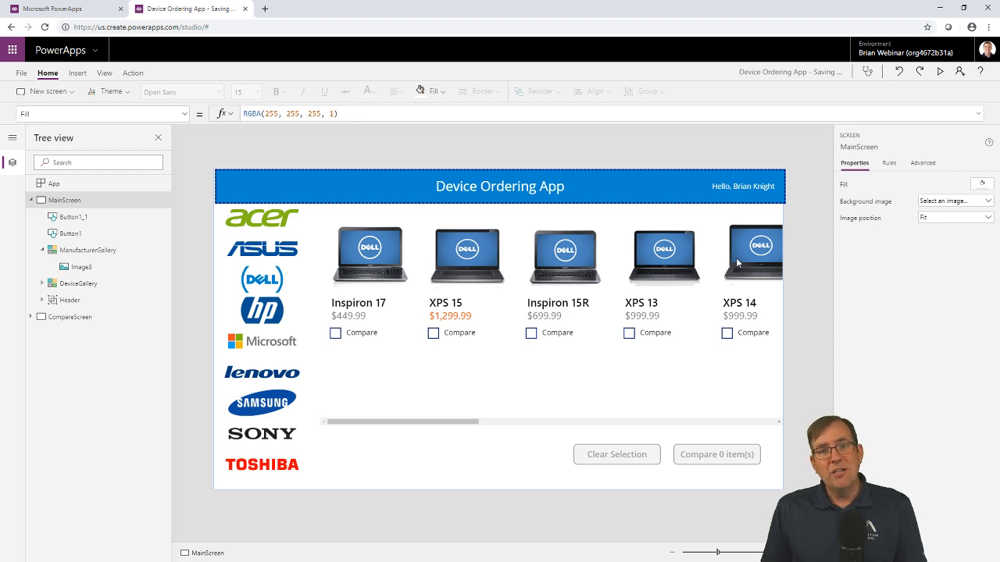
pyautogui.moveTo(543, 258)
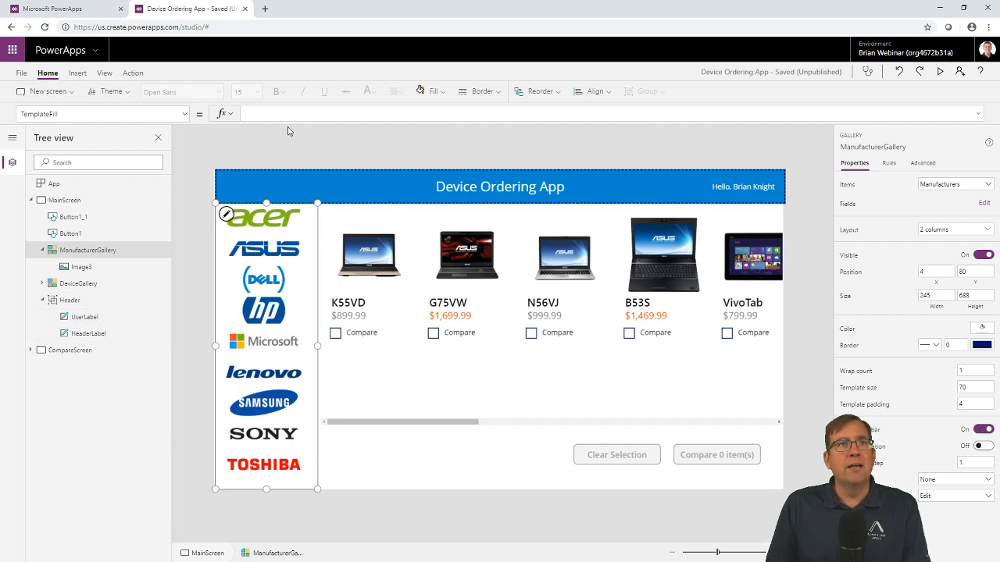
pyautogui.moveTo(399, 141)
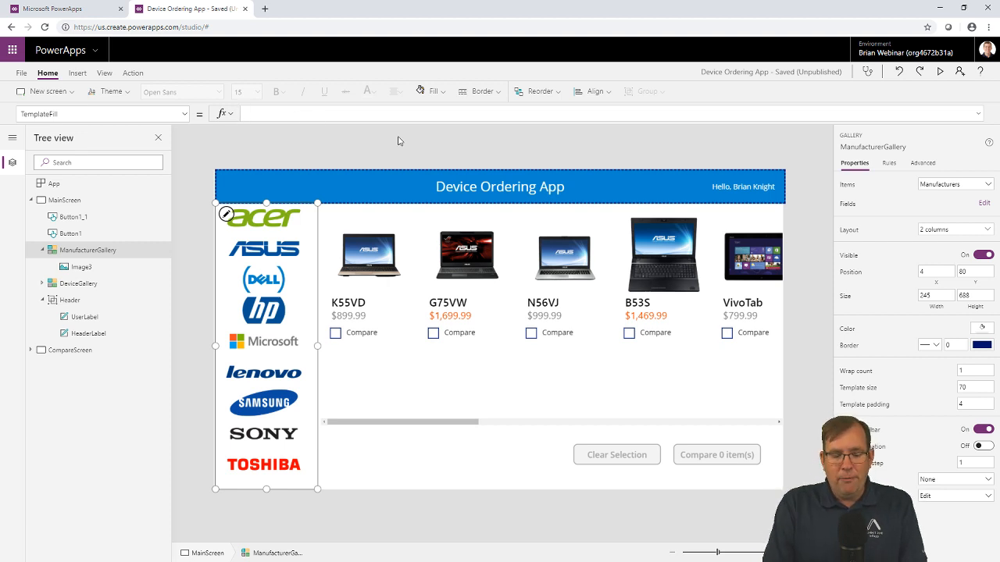
# Write If(ThisItem.IsSelected, ColorFade(HeaderLabel.Fill, 75%) as the gallery's TemplateFill
pyautogui.write('If(')
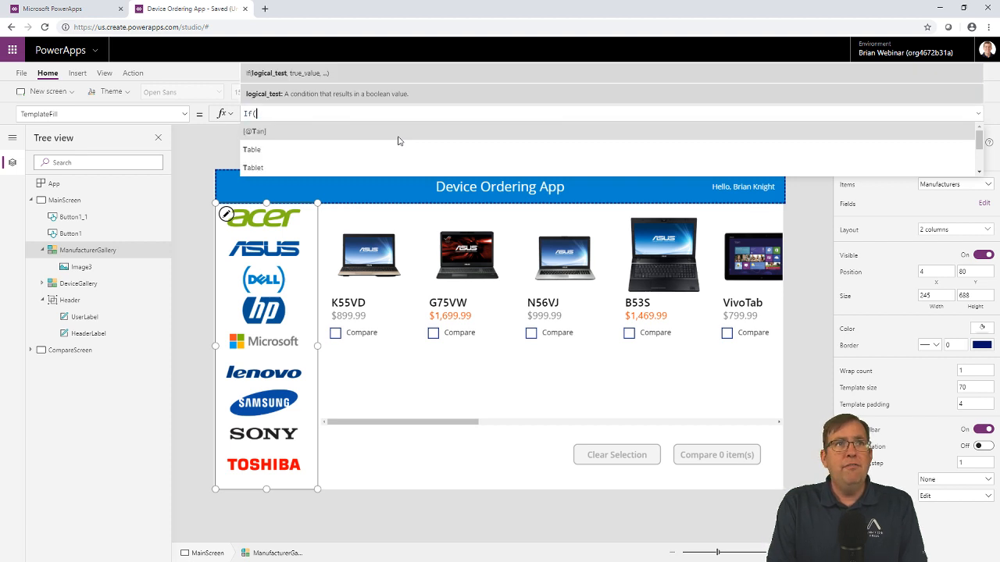
pyautogui.write('ThisItem')
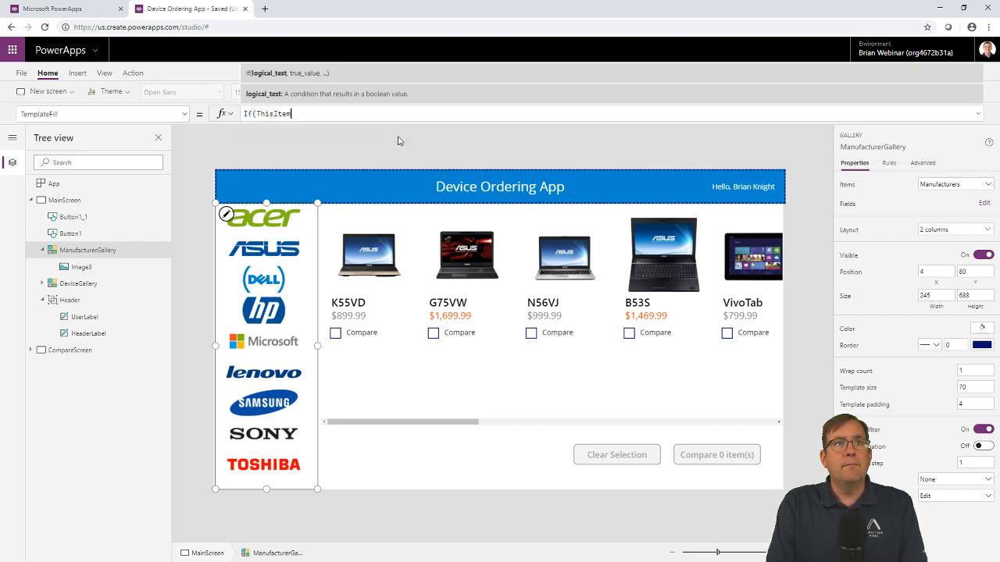
pyautogui.write('.IsSelected,')
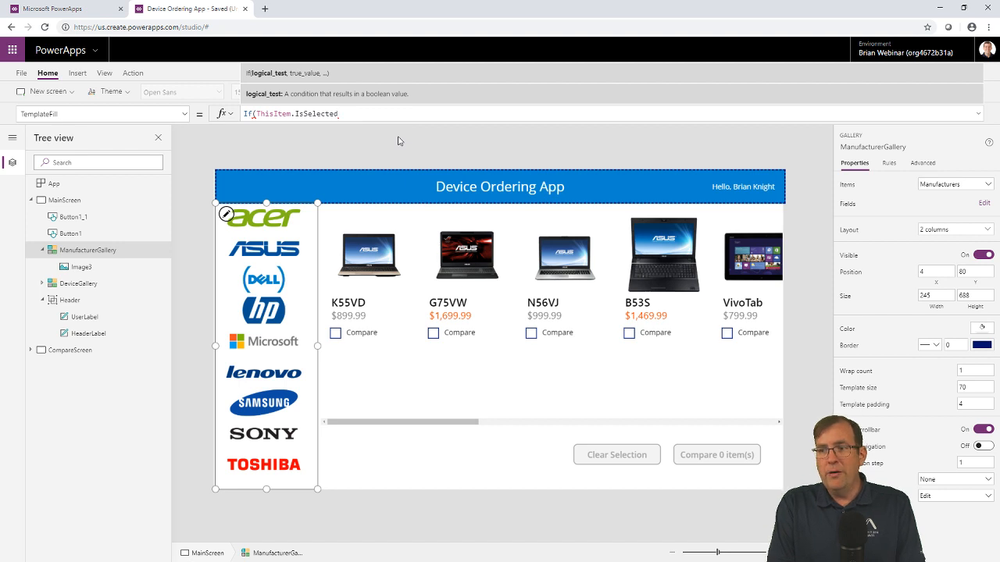
pyautogui.write('Co.c')
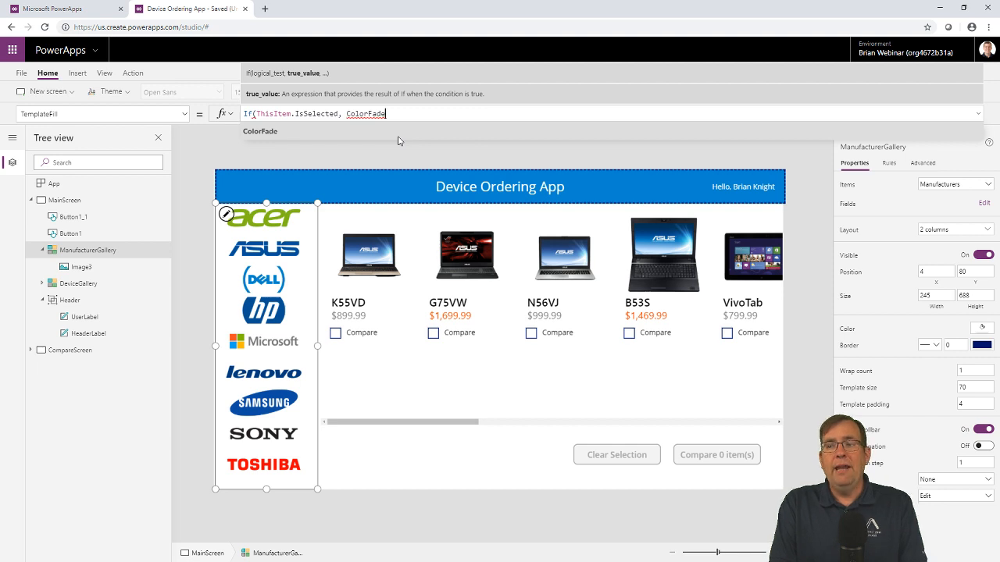
pyautogui.write('HeaderLa')
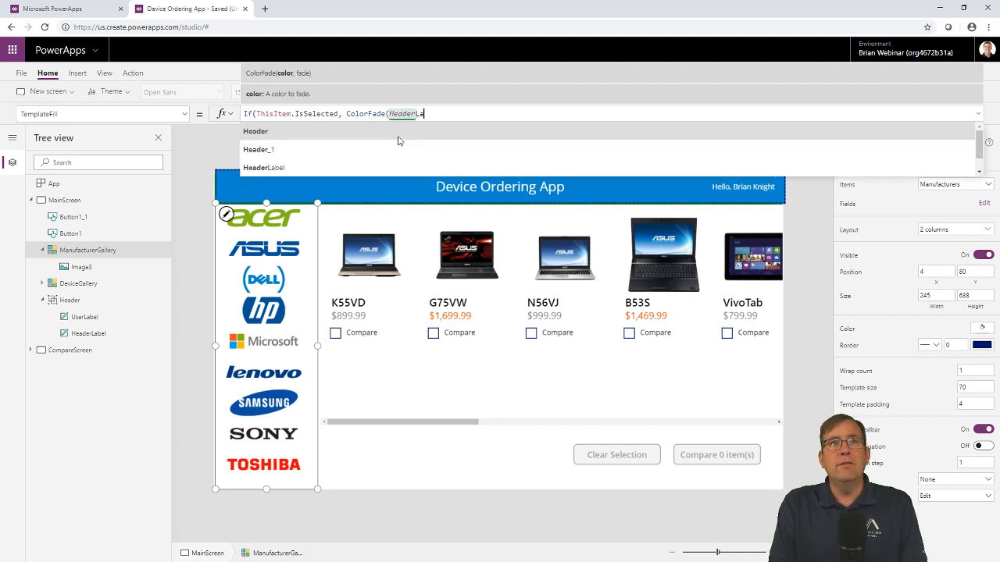
pyautogui.click(264, 167)
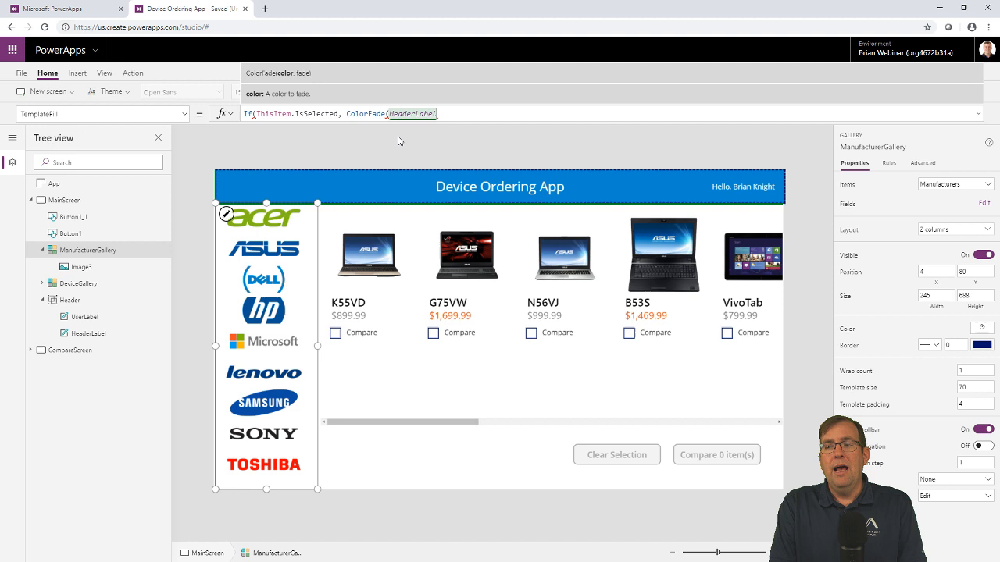
pyautogui.write('.Fill,')
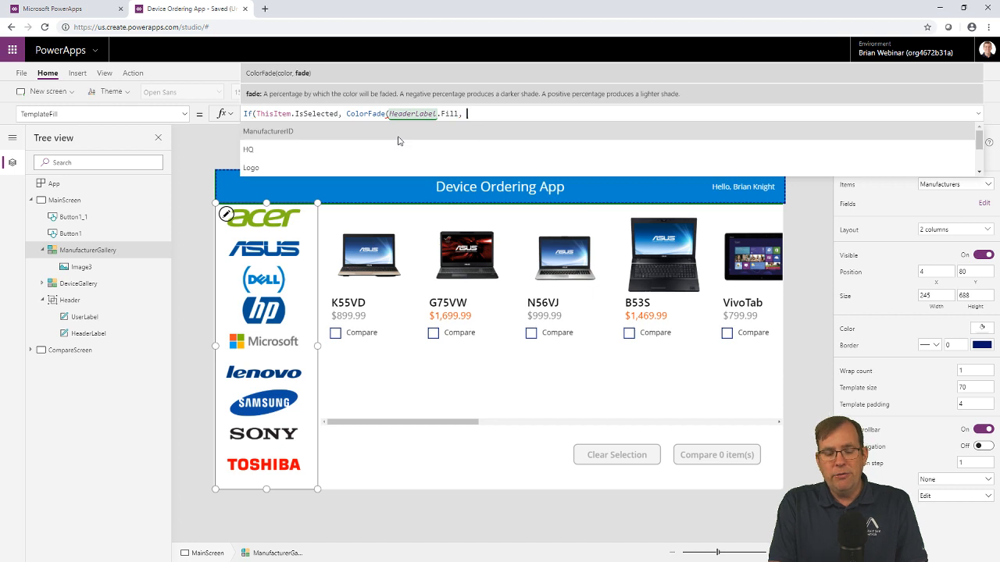
pyautogui.write('75%))')
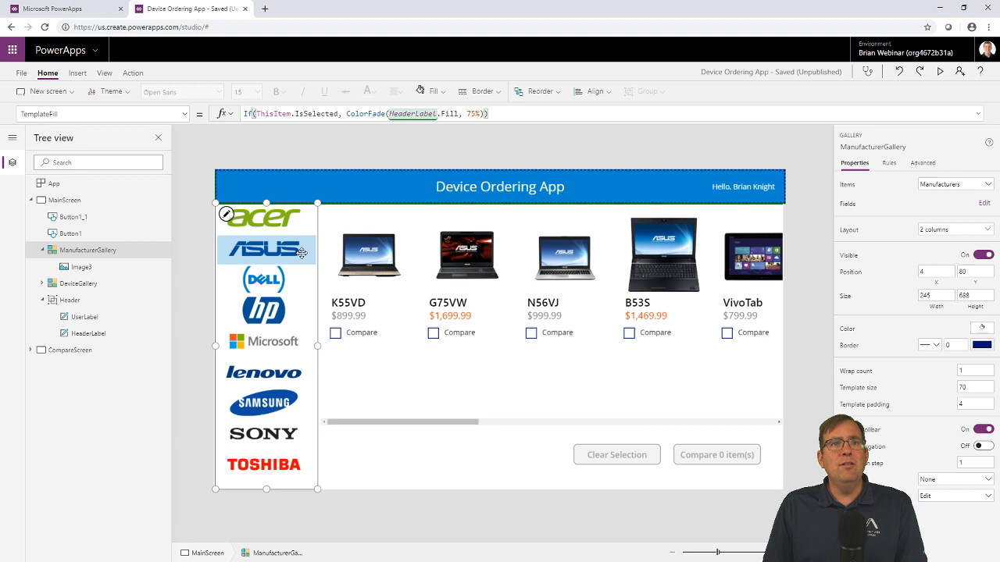
# Select Dell, then Acer, to check each chosen brand gets the light blue highlight
pyautogui.click(265, 279)
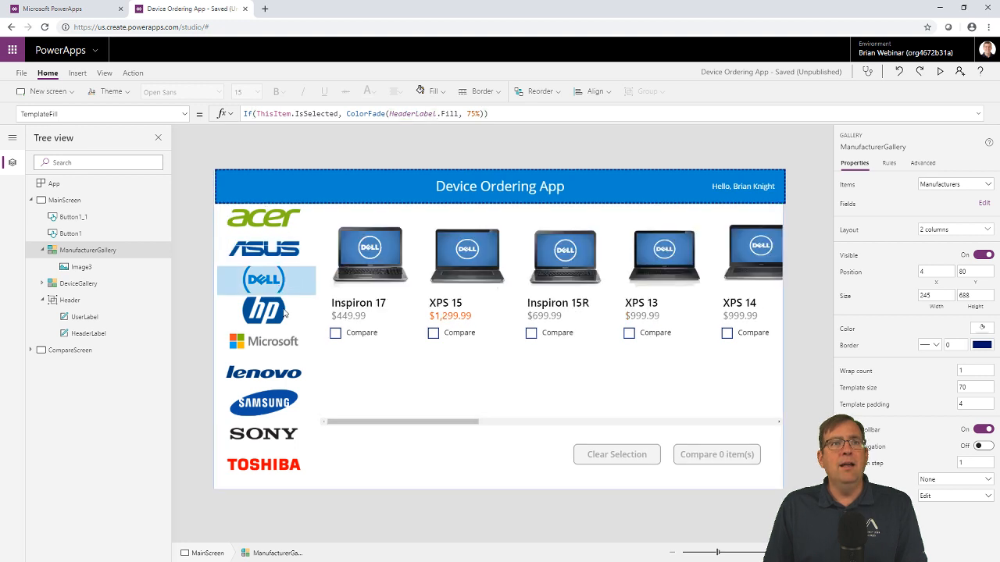
pyautogui.click(264, 218)
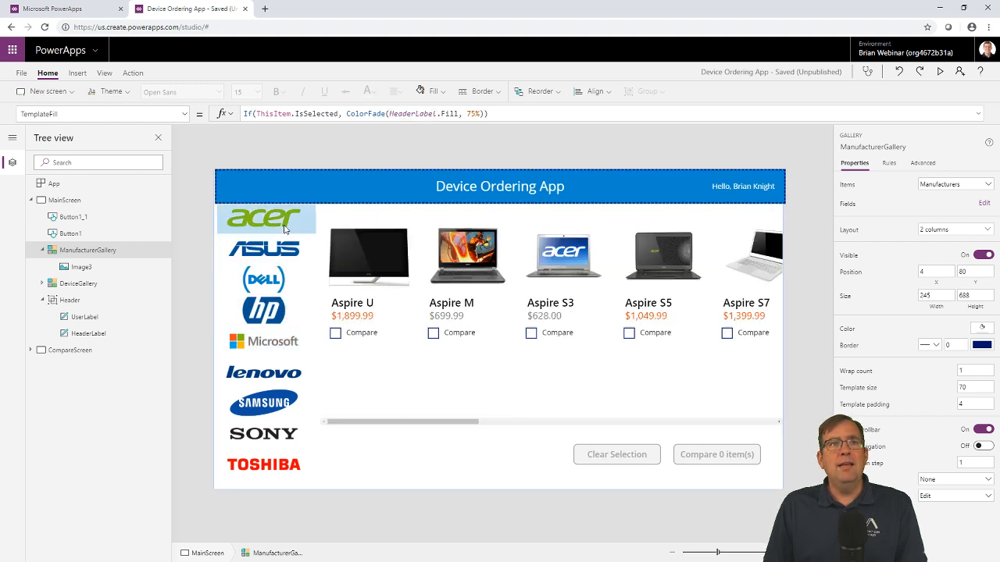